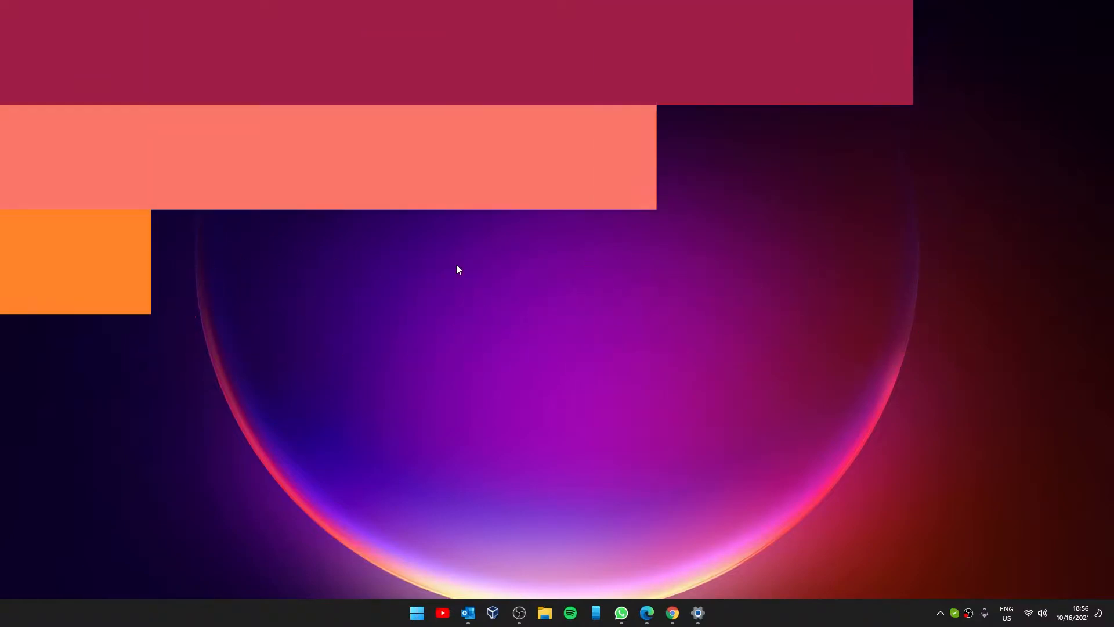
# Launch Registry Editor and expand HKEY_CURRENT_USER down toward Software\Classes\CLSID
pyautogui.click(416, 613)
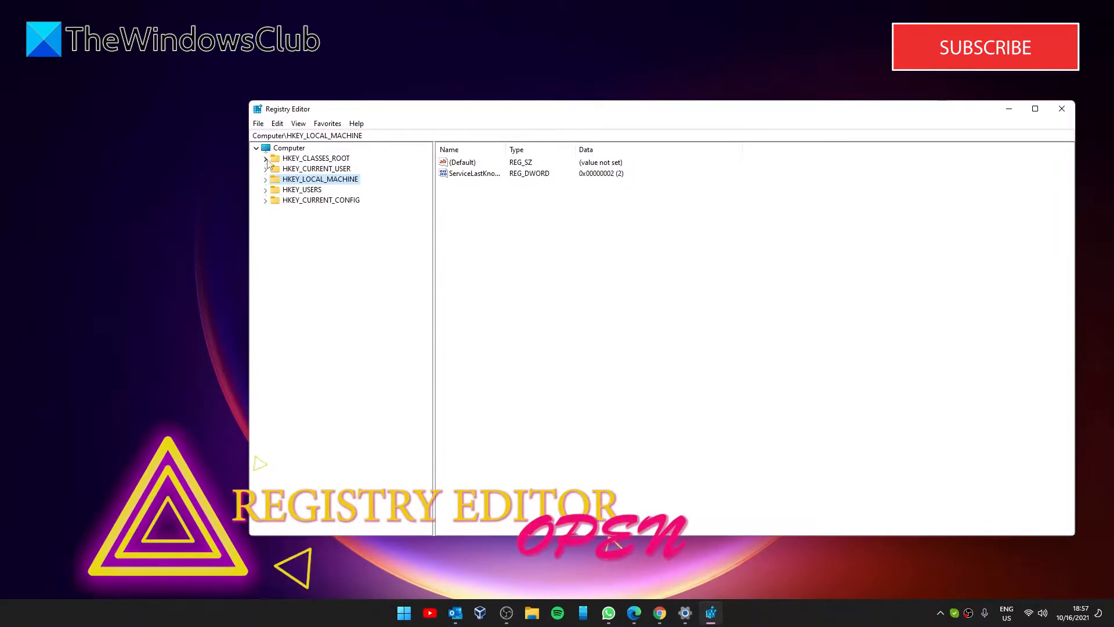
pyautogui.click(266, 168)
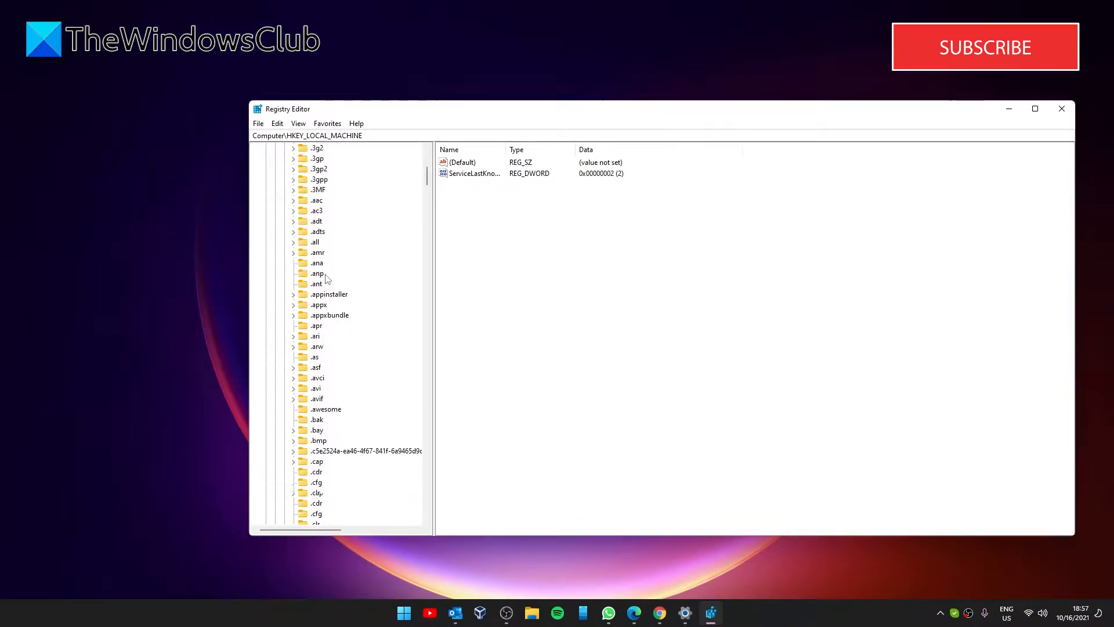
pyautogui.scroll(-3)
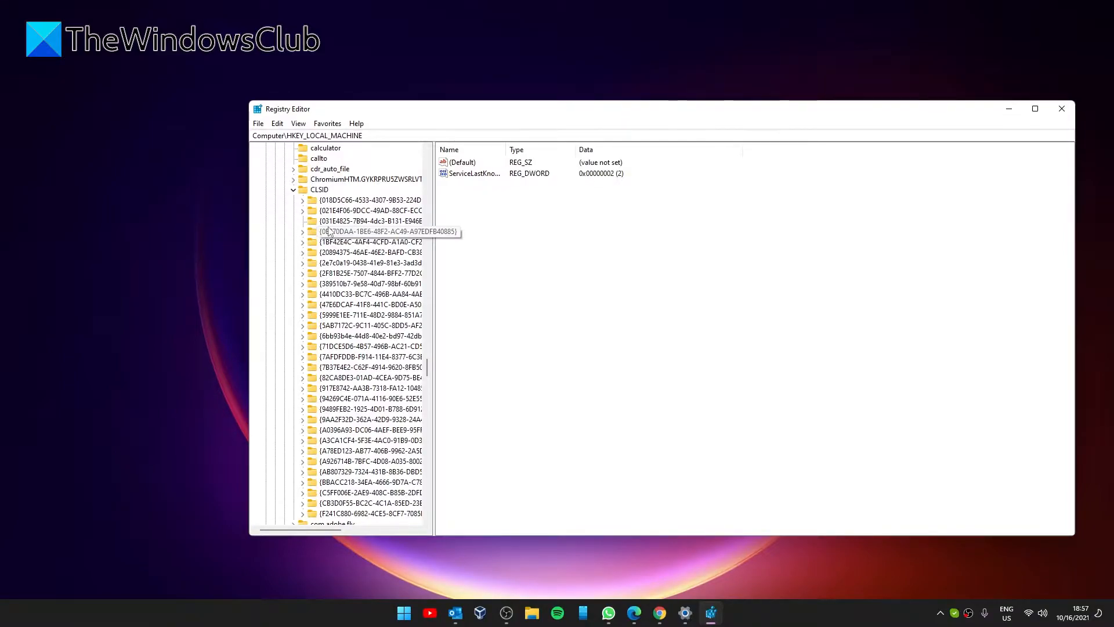
# Create a new key under CLSID and copy the GUID {86ca1aa0-34aa-4e8b-a509-50c905bae2a2} from the article
pyautogui.rightClick(319, 189)
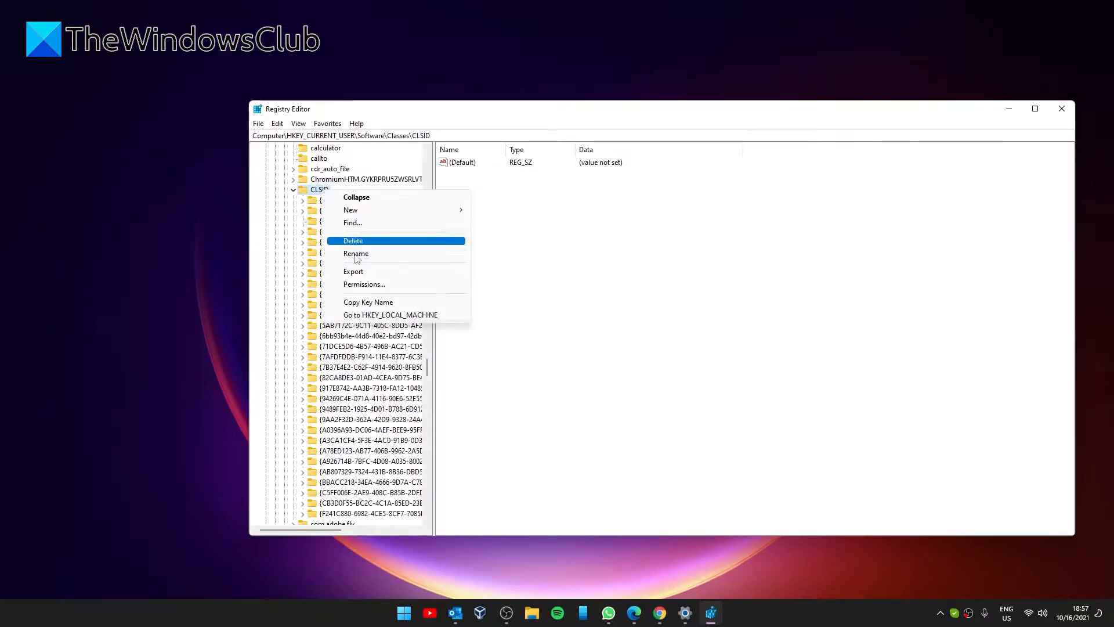
pyautogui.moveTo(350, 209)
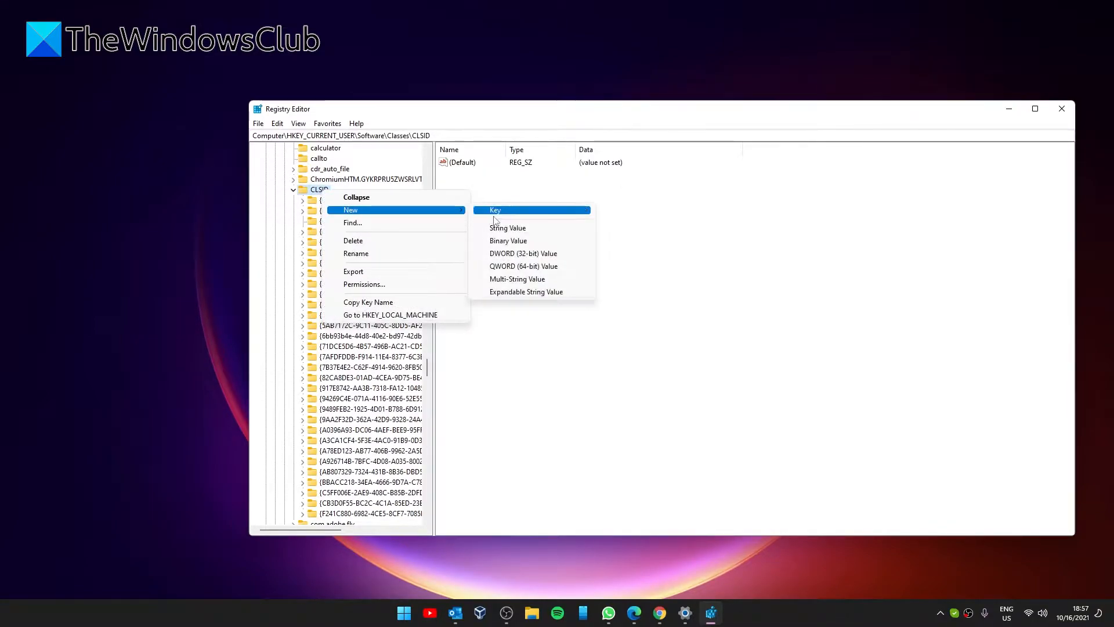
pyautogui.click(495, 209)
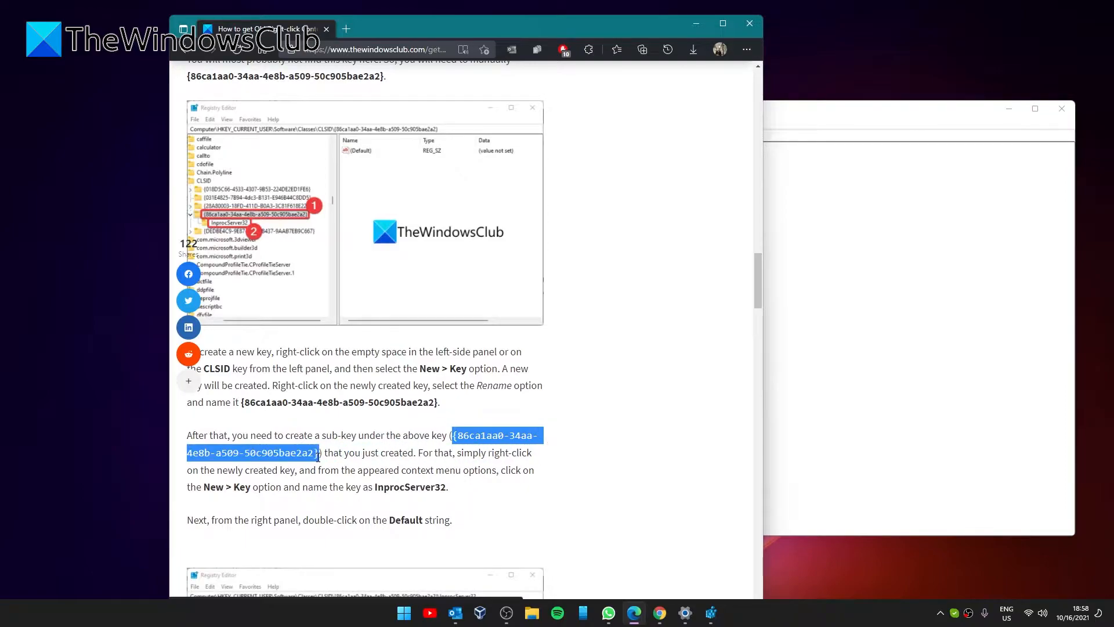
pyautogui.rightClick(317, 444)
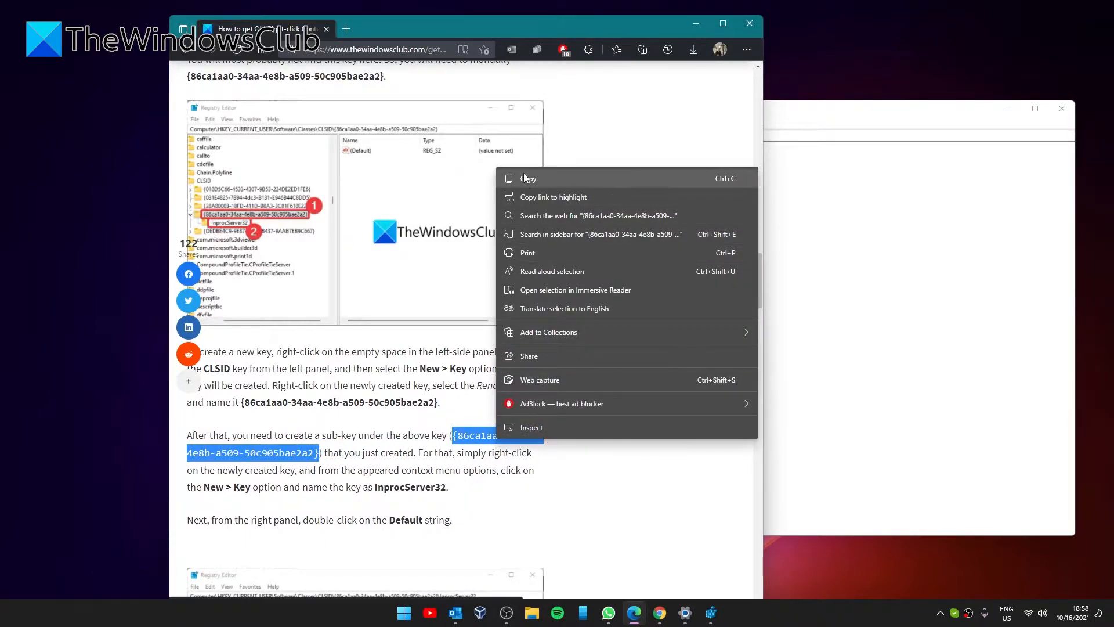
pyautogui.click(710, 613)
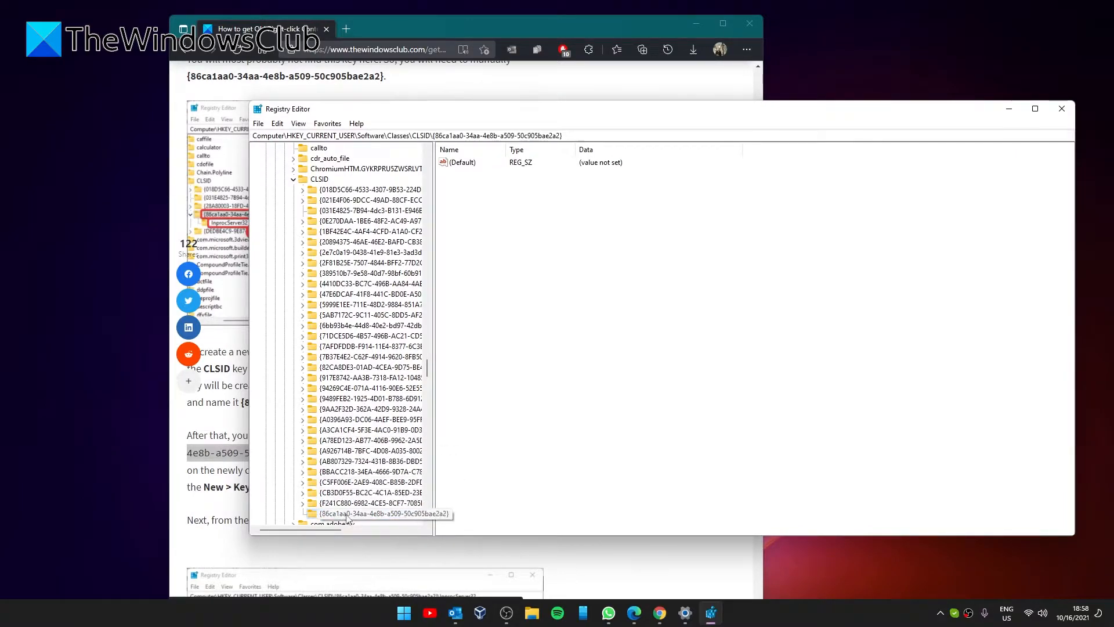
# Create an inprocserver32 subkey under the GUID key and open its (Default) value
pyautogui.rightClick(369, 398)
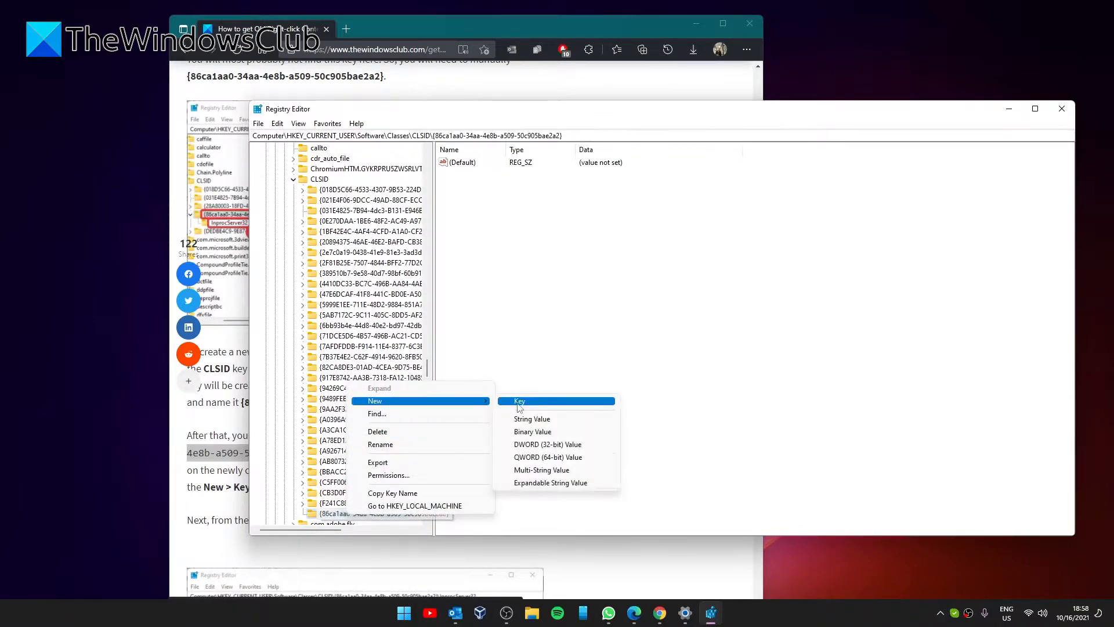
pyautogui.click(520, 401)
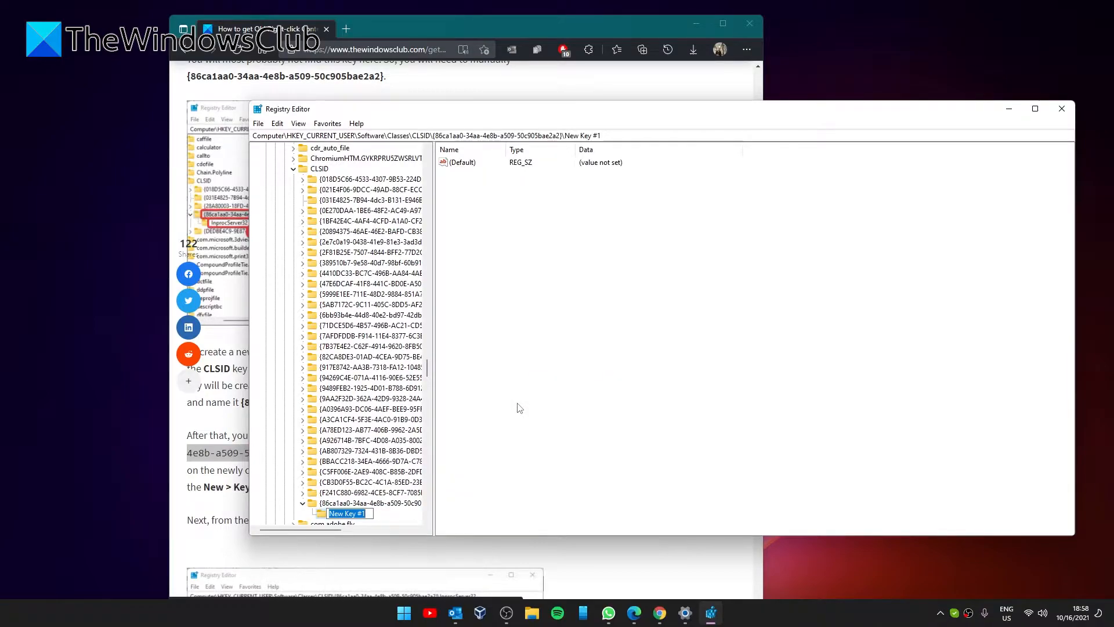
pyautogui.write('inpro')
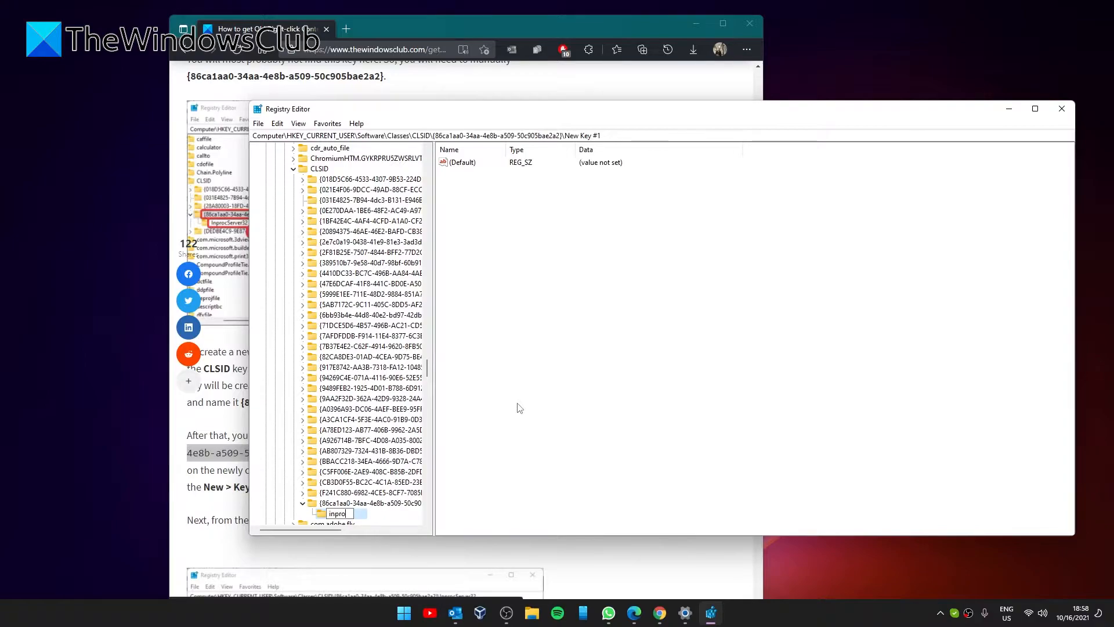
pyautogui.write('cserver32')
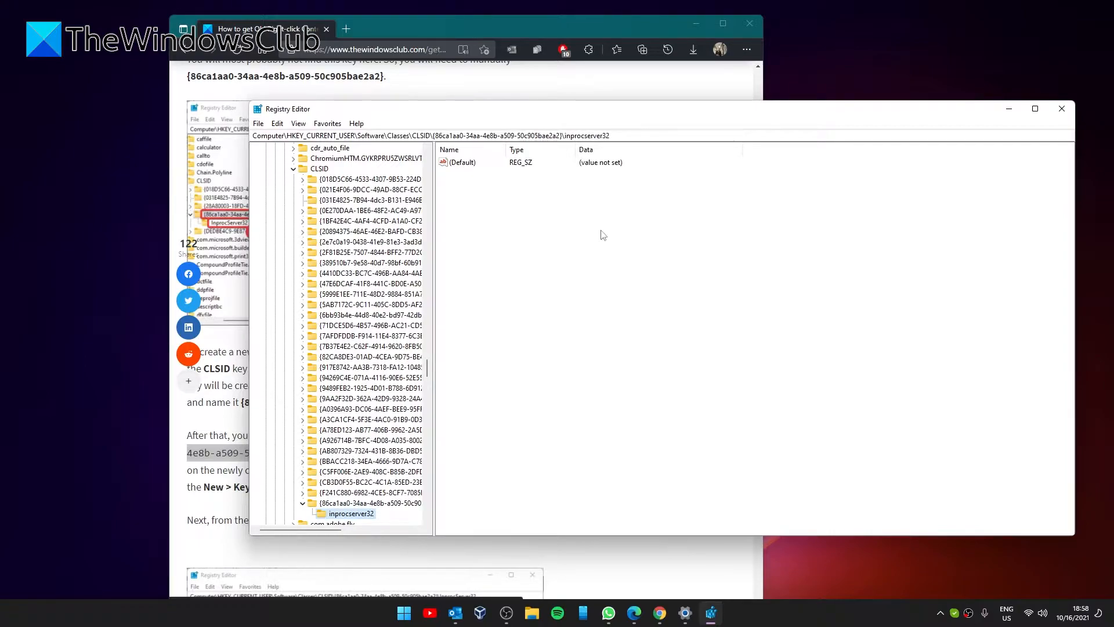
pyautogui.moveTo(590, 156)
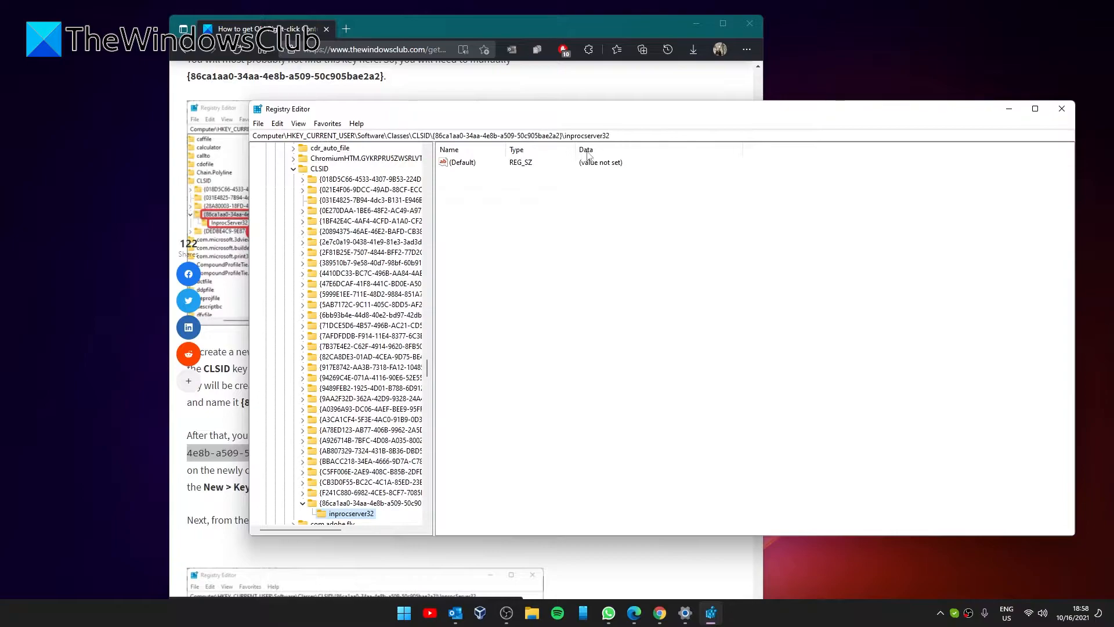
pyautogui.moveTo(599, 167)
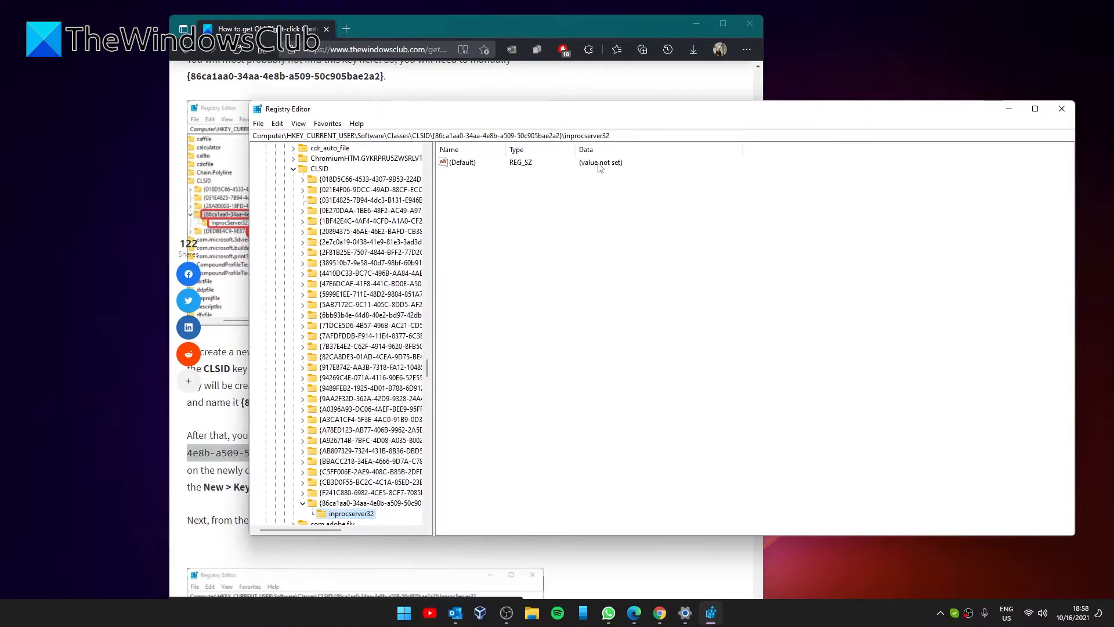
pyautogui.moveTo(605, 168)
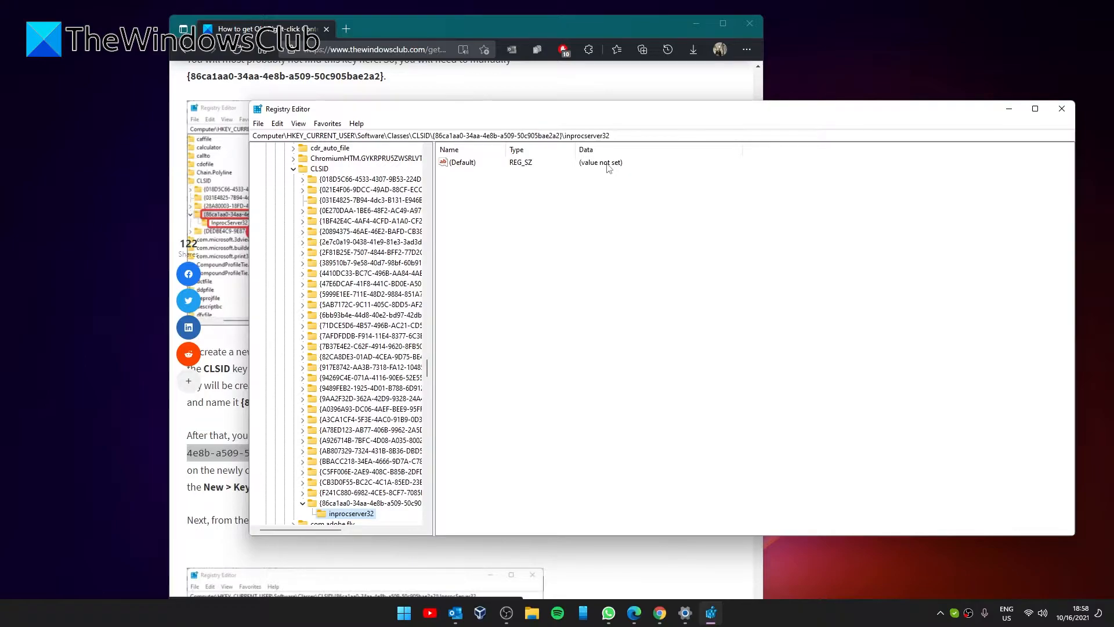
pyautogui.doubleClick(463, 162)
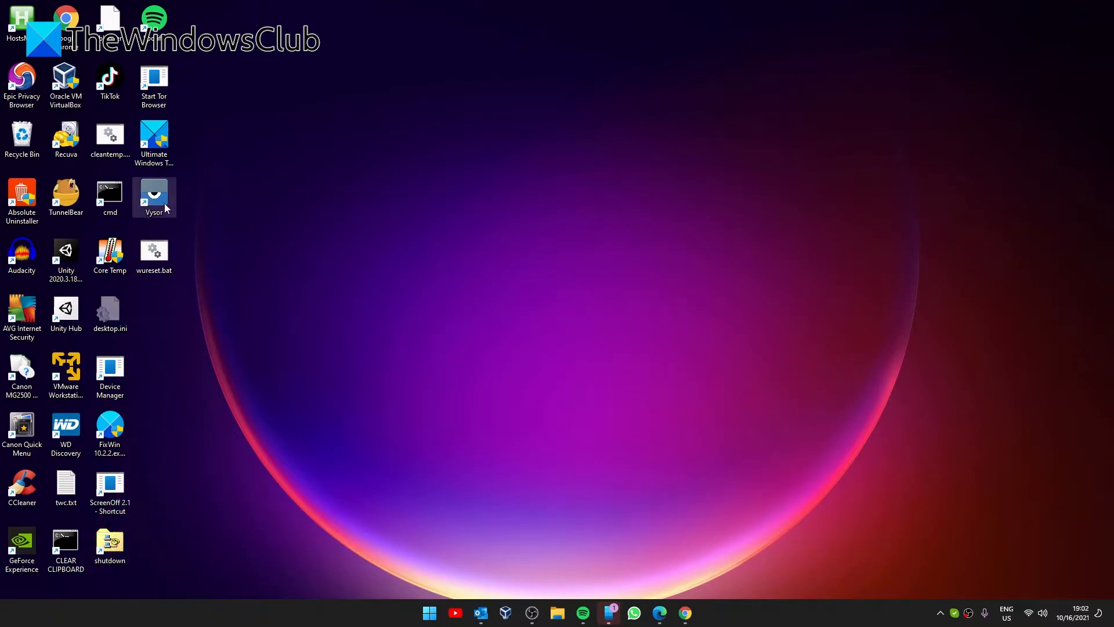
pyautogui.rightClick(153, 197)
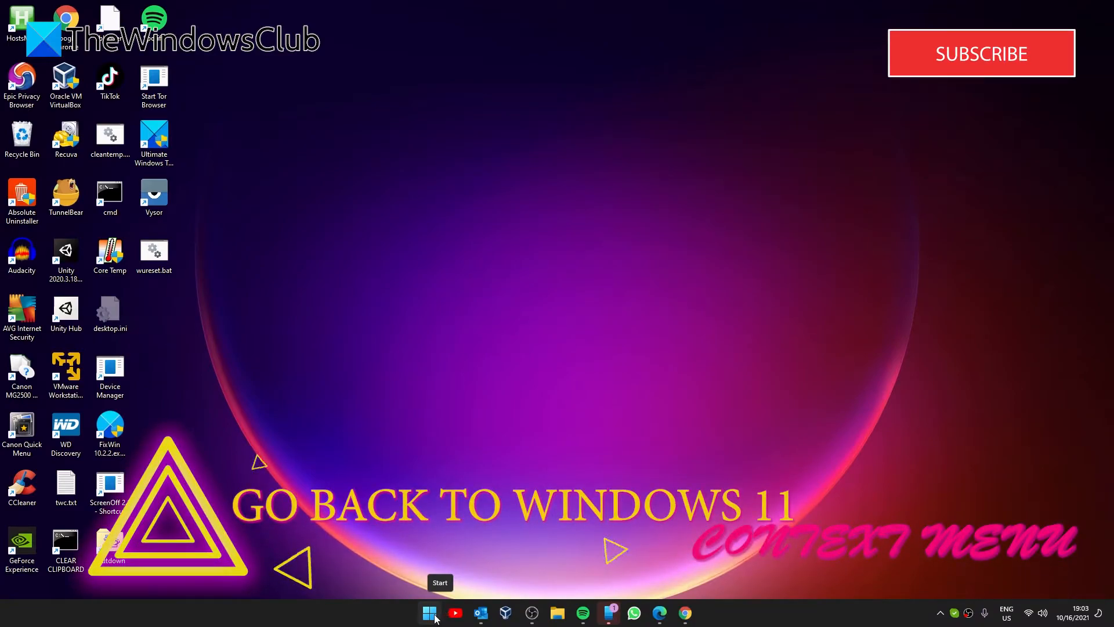
# Reopen Registry Editor, delete the {86ca1aa0-34aa-4e8b-a509-50c905bae2a2} key, and close the editor
pyautogui.click(428, 613)
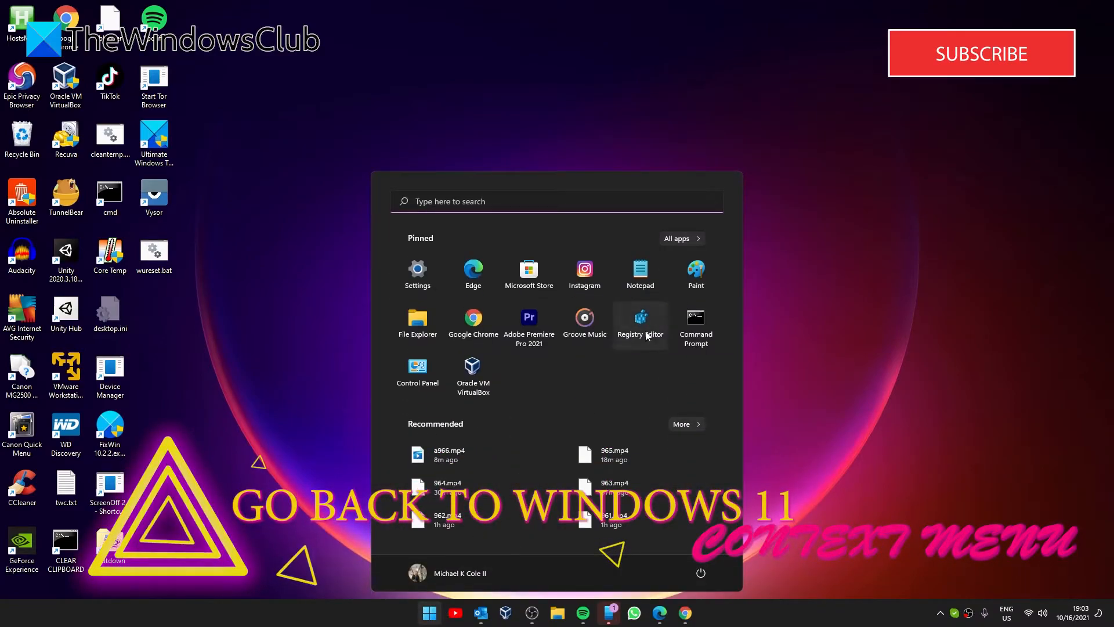
pyautogui.click(639, 321)
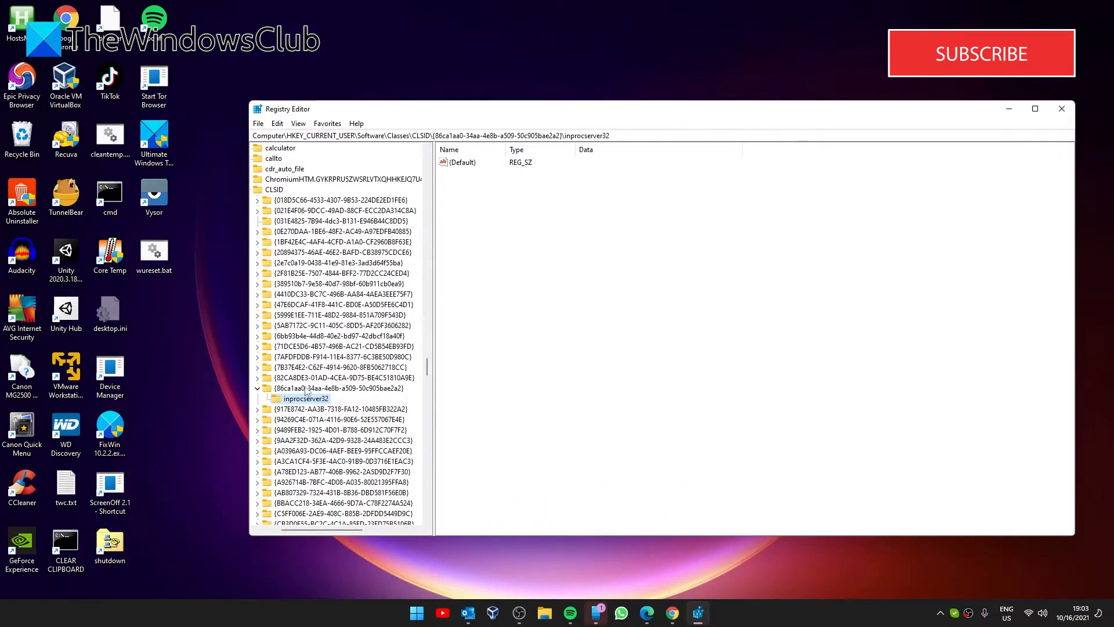
pyautogui.rightClick(295, 389)
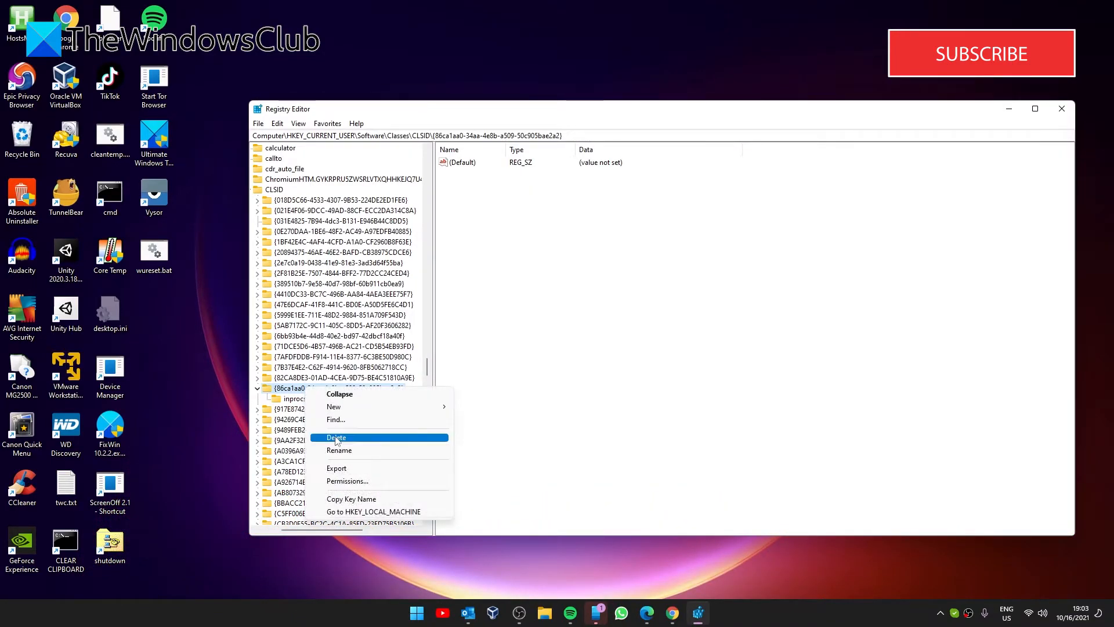
pyautogui.click(335, 437)
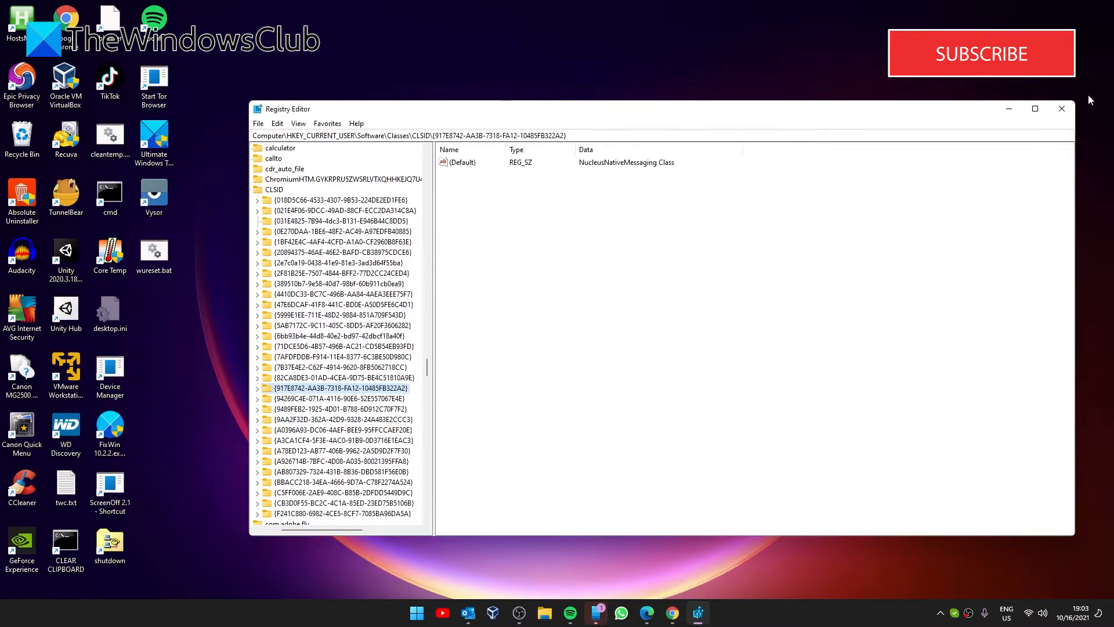
pyautogui.click(1061, 108)
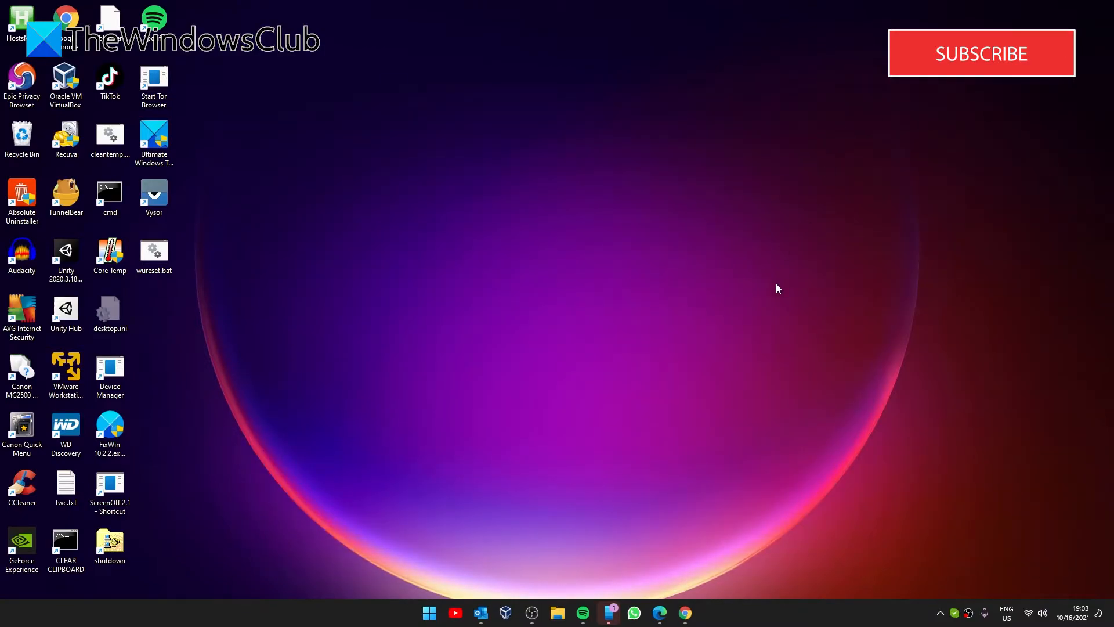
pyautogui.moveTo(802, 337)
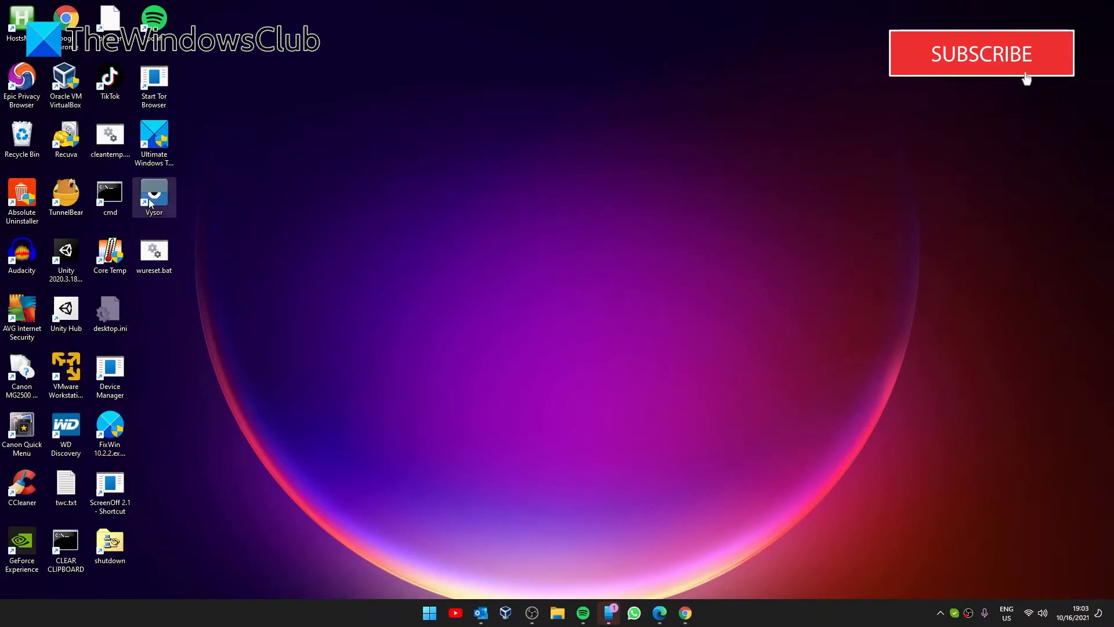
pyautogui.rightClick(153, 197)
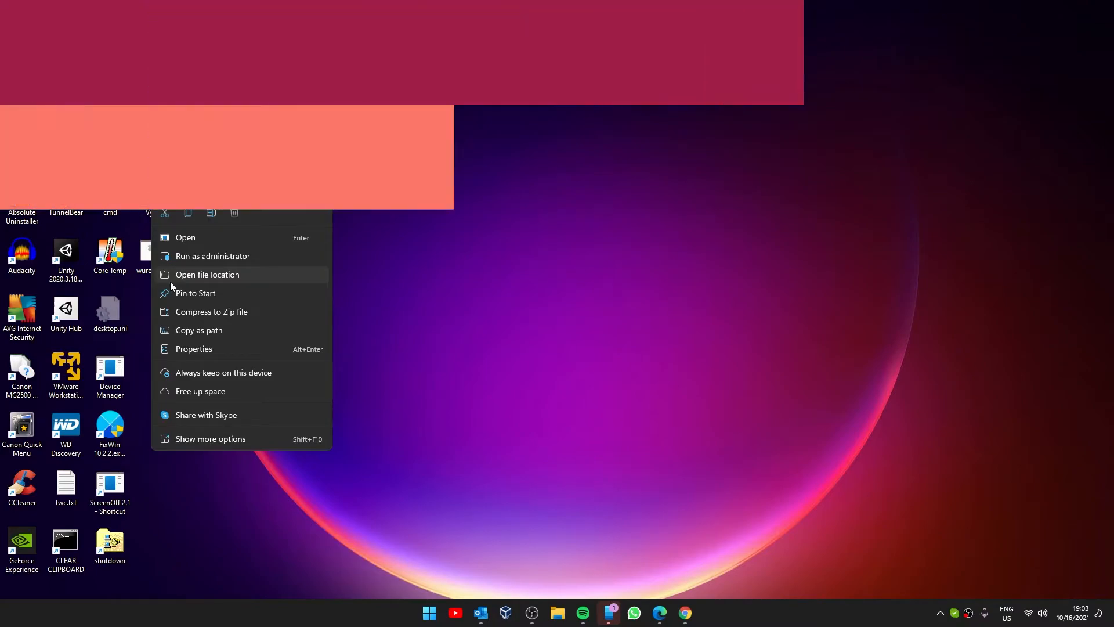
pyautogui.click(462, 386)
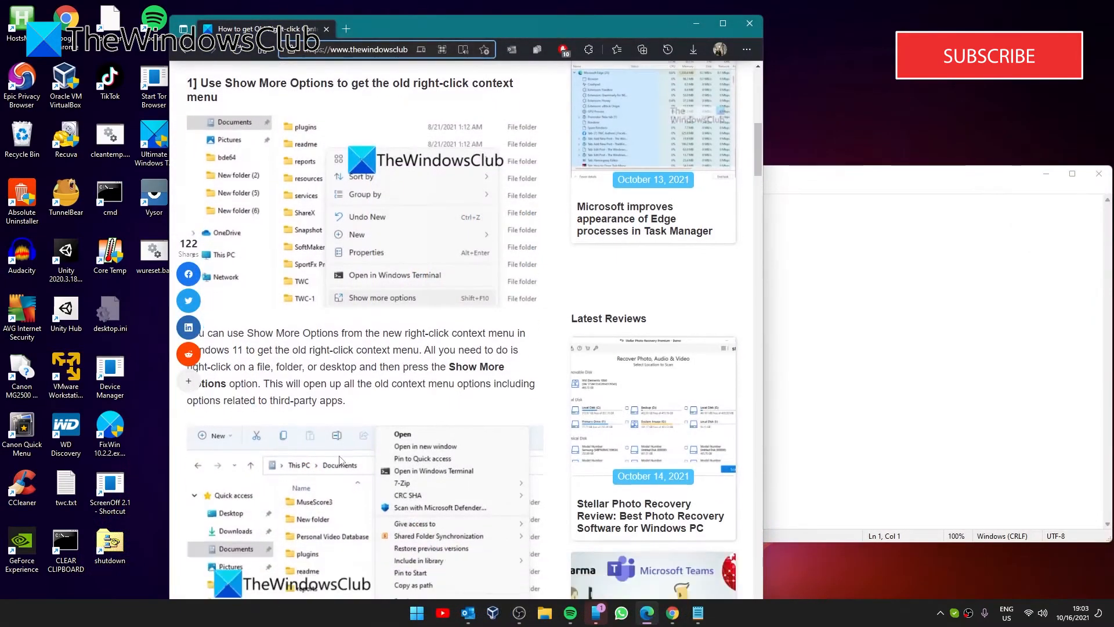
# Scroll the TheWindowsClub article to the registry code block and copy it
pyautogui.scroll(-3)
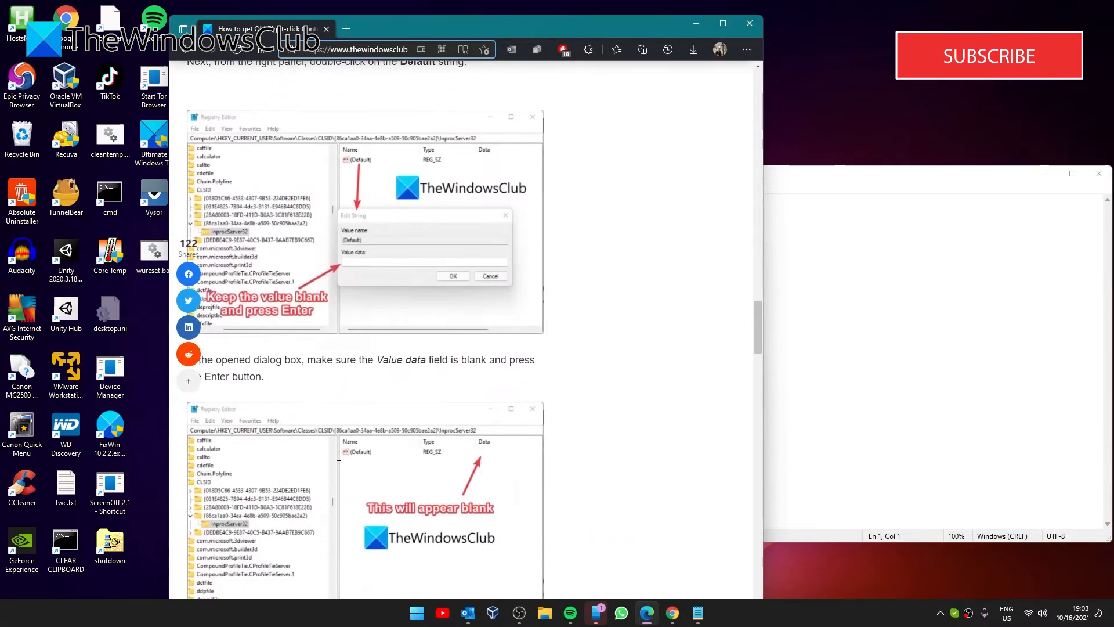
pyautogui.scroll(-3)
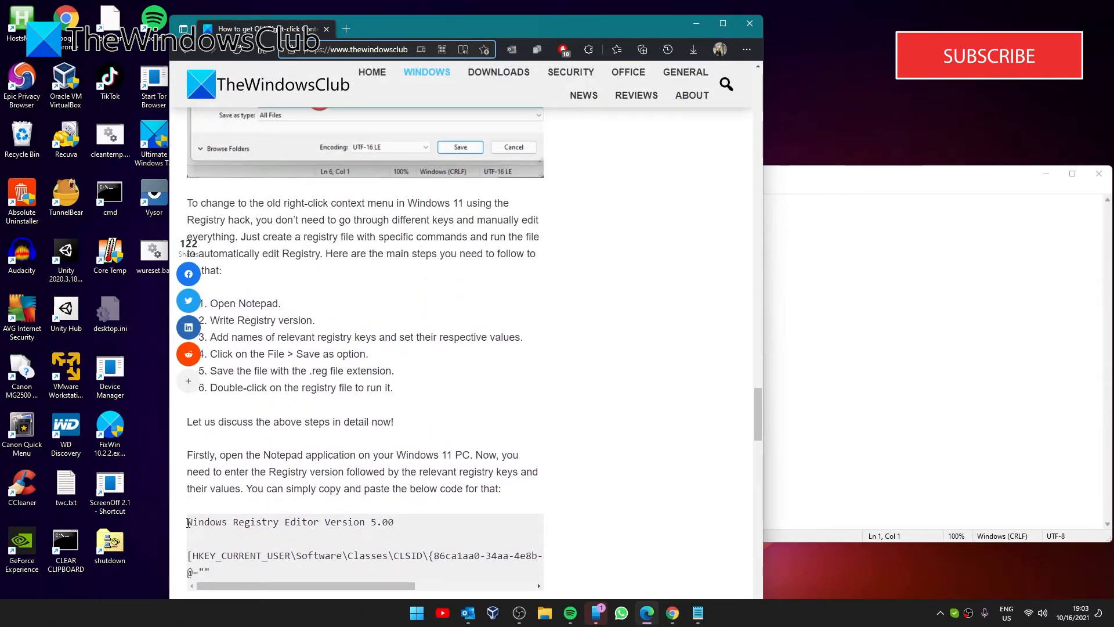
pyautogui.rightClick(362, 398)
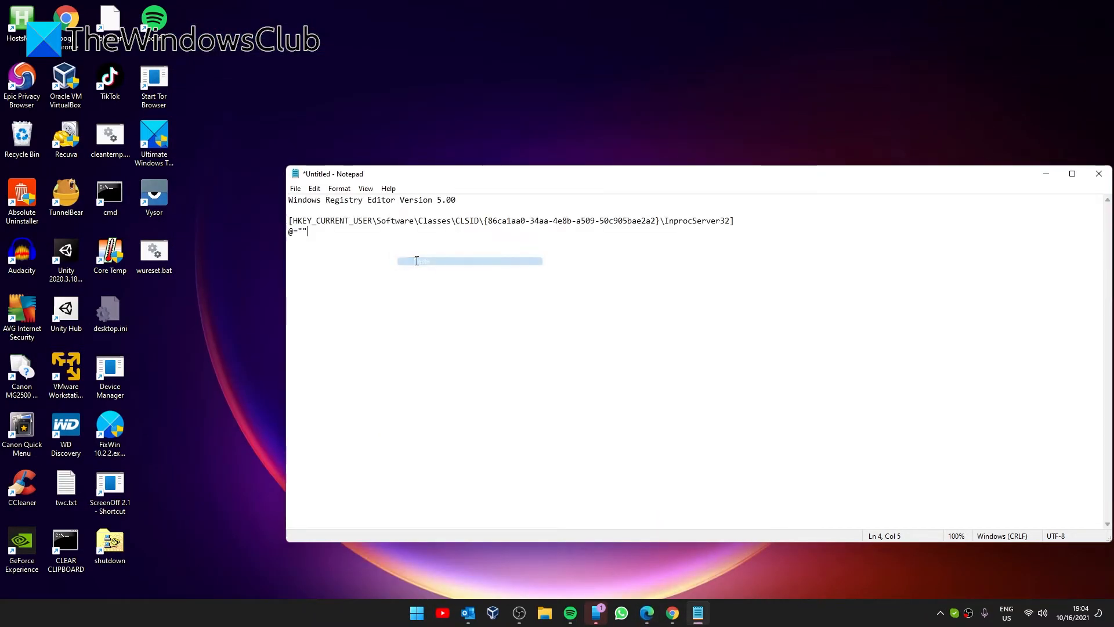
# Save the Notepad script as oldrightclick.reg with Save as type set to All Files
pyautogui.click(295, 188)
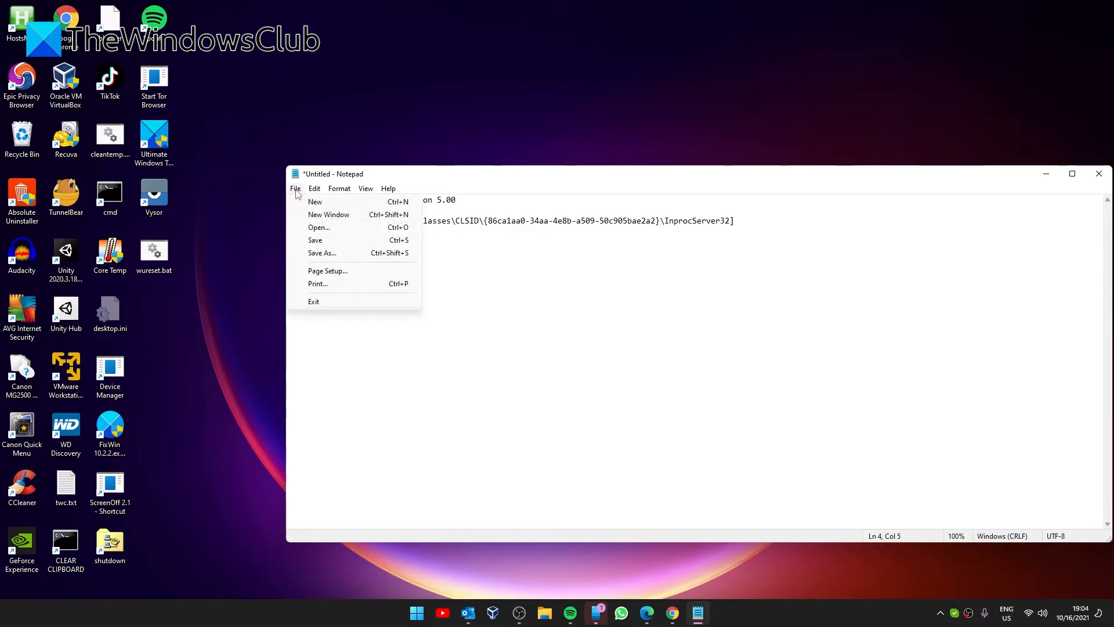
pyautogui.click(321, 253)
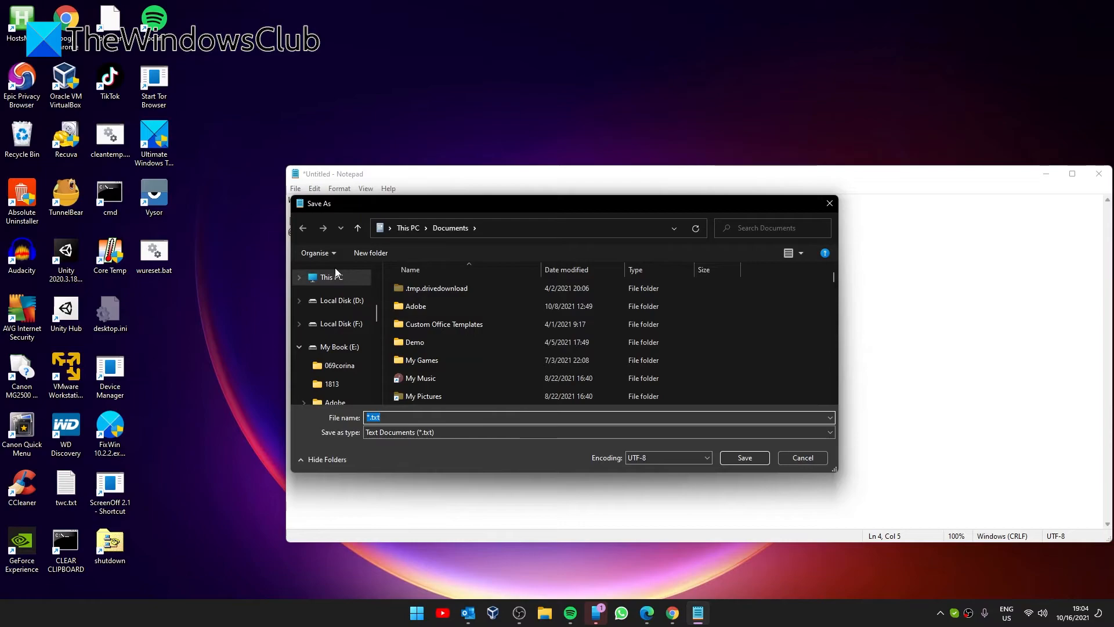
pyautogui.write('oldrightclick')
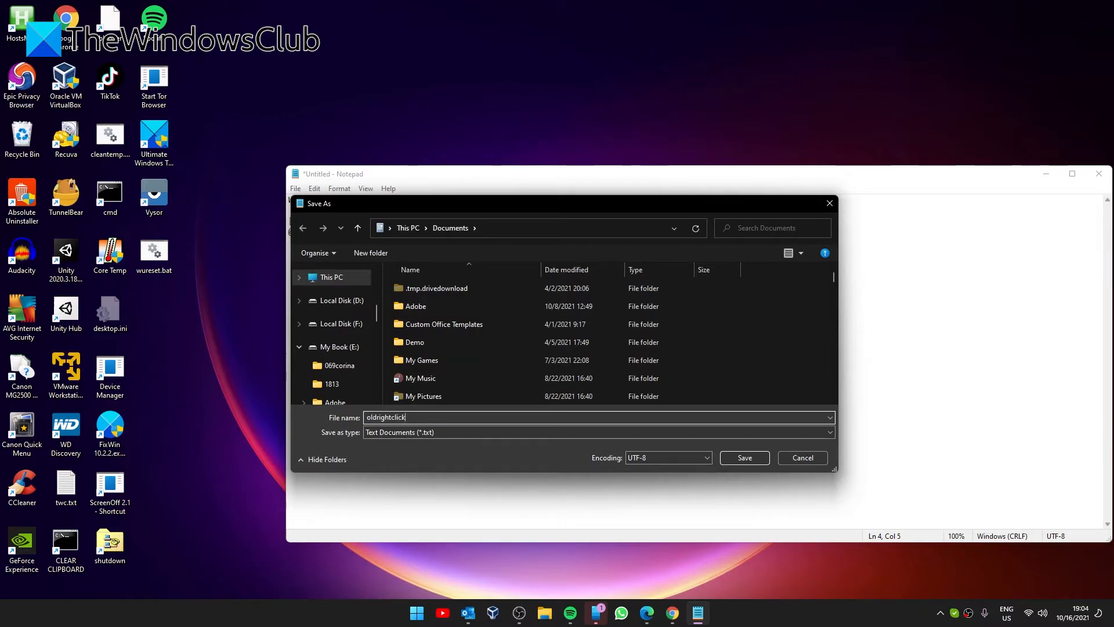
pyautogui.write('.reg')
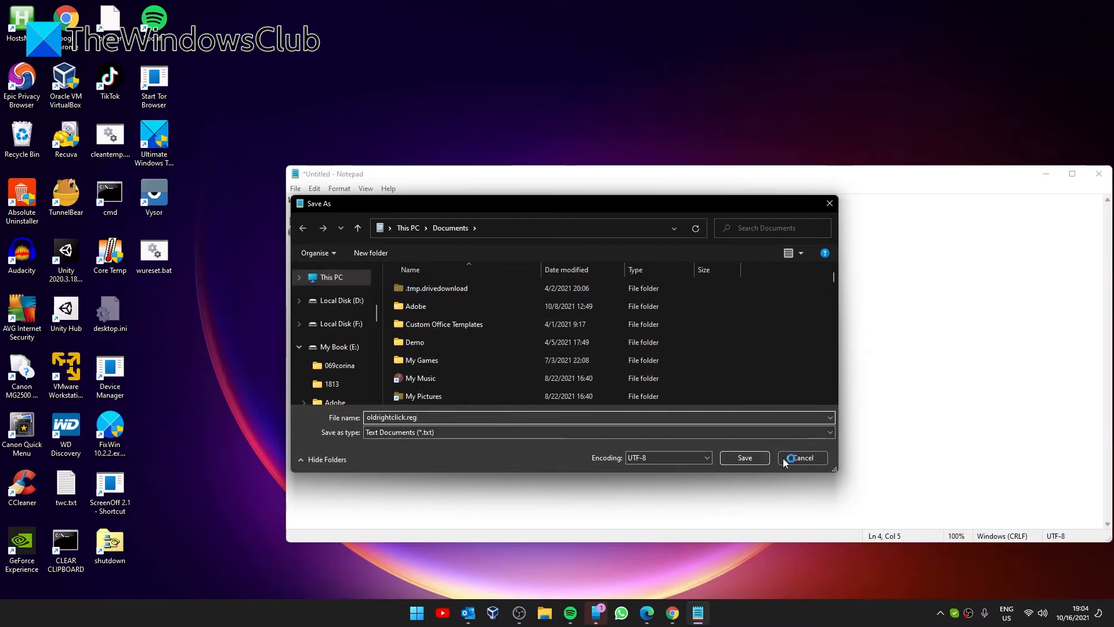
pyautogui.click(597, 432)
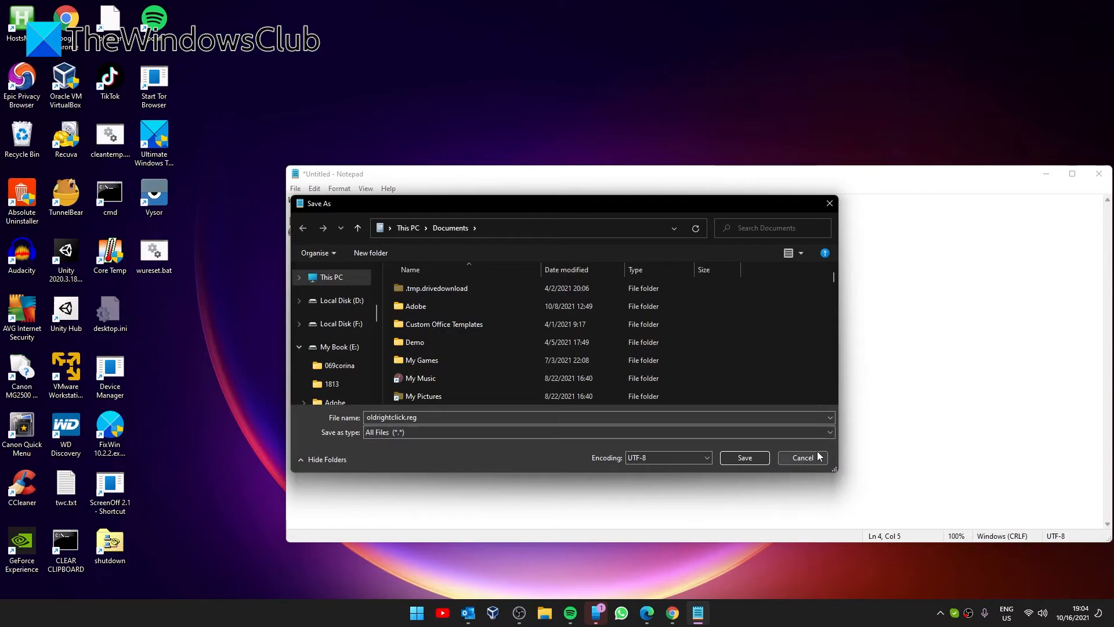
pyautogui.click(744, 458)
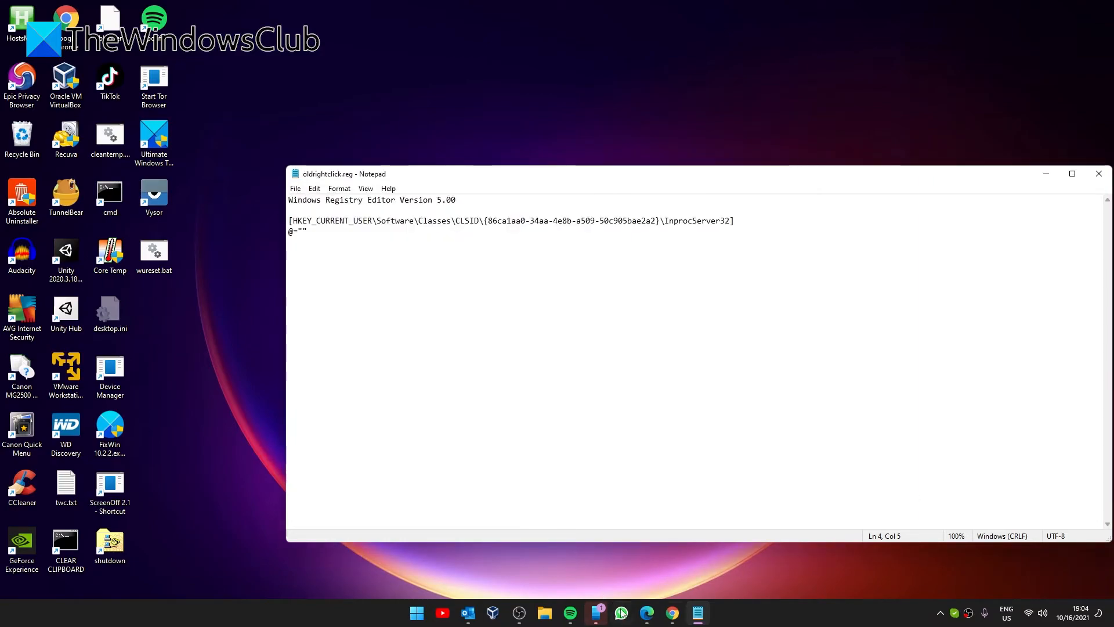
pyautogui.click(544, 613)
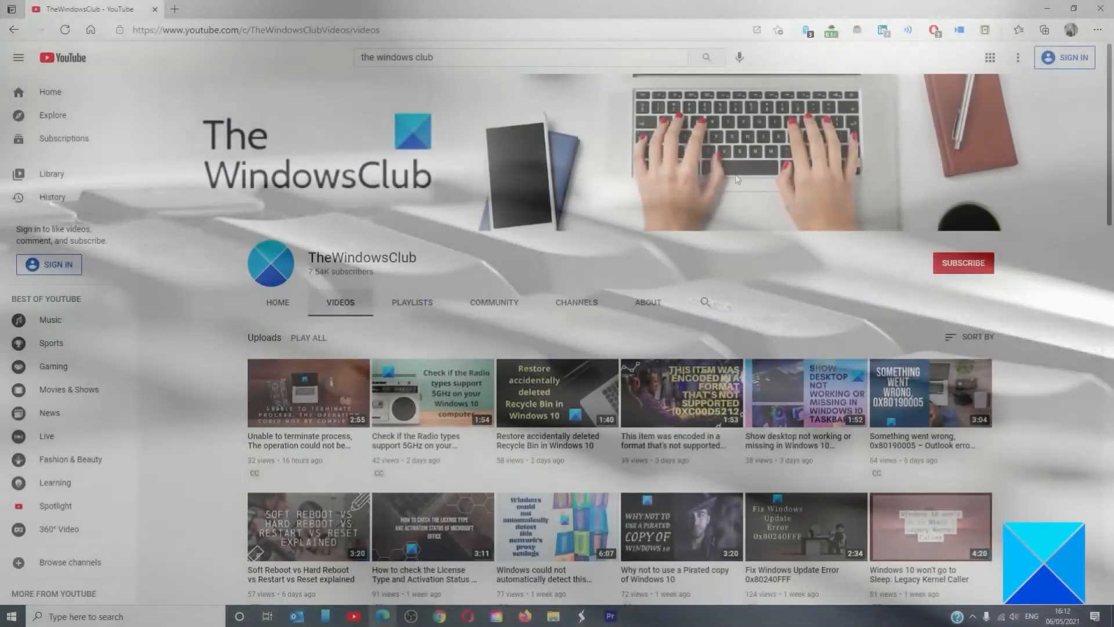
# Scroll down through TheWindowsClub's older video uploads
pyautogui.scroll(-3)
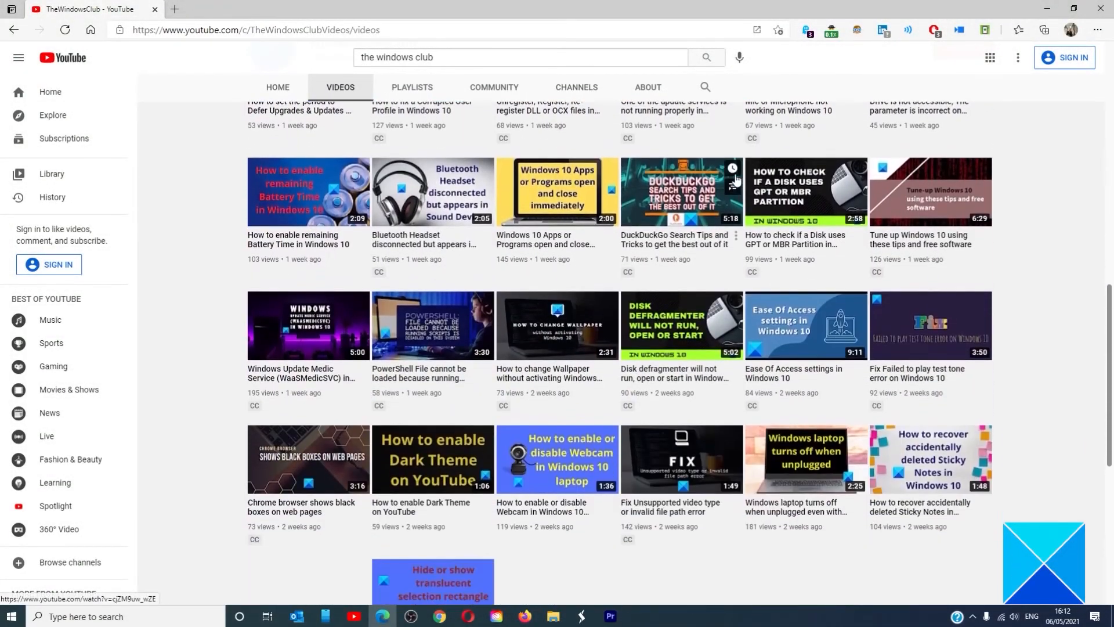
pyautogui.scroll(-3)
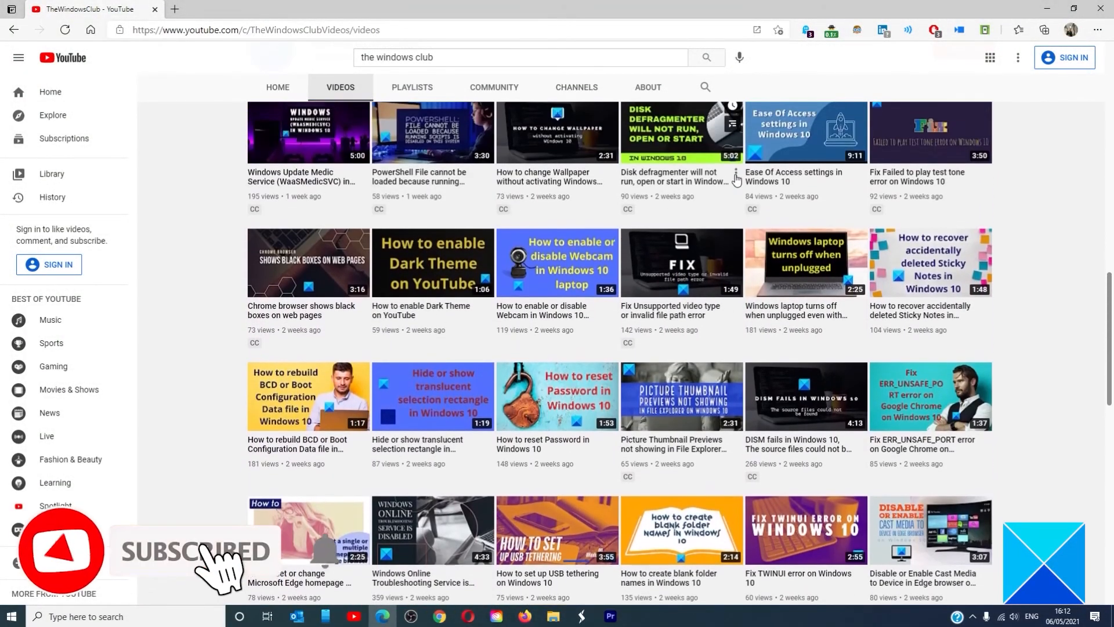